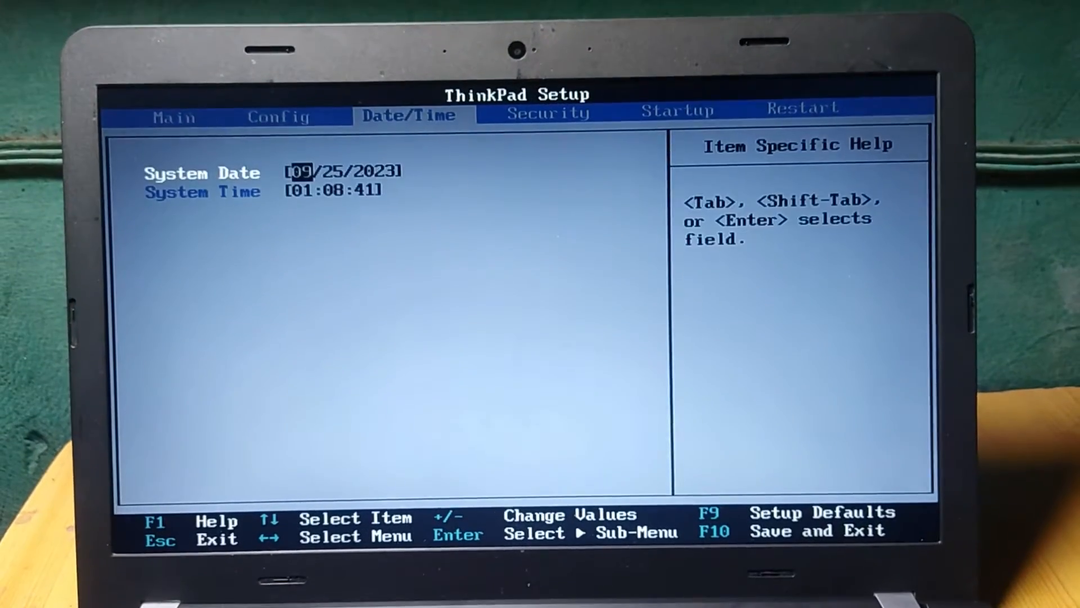
# Step: Move to the Startup settings and highlight the UEFI/Legacy Boot option
pyautogui.press('Left')
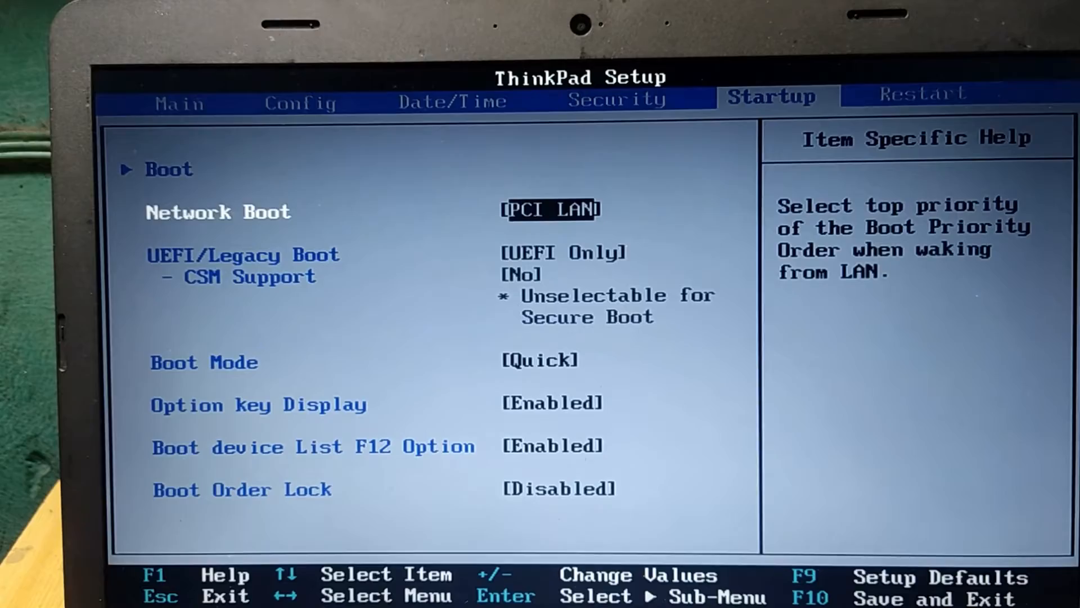
pyautogui.press('Down')
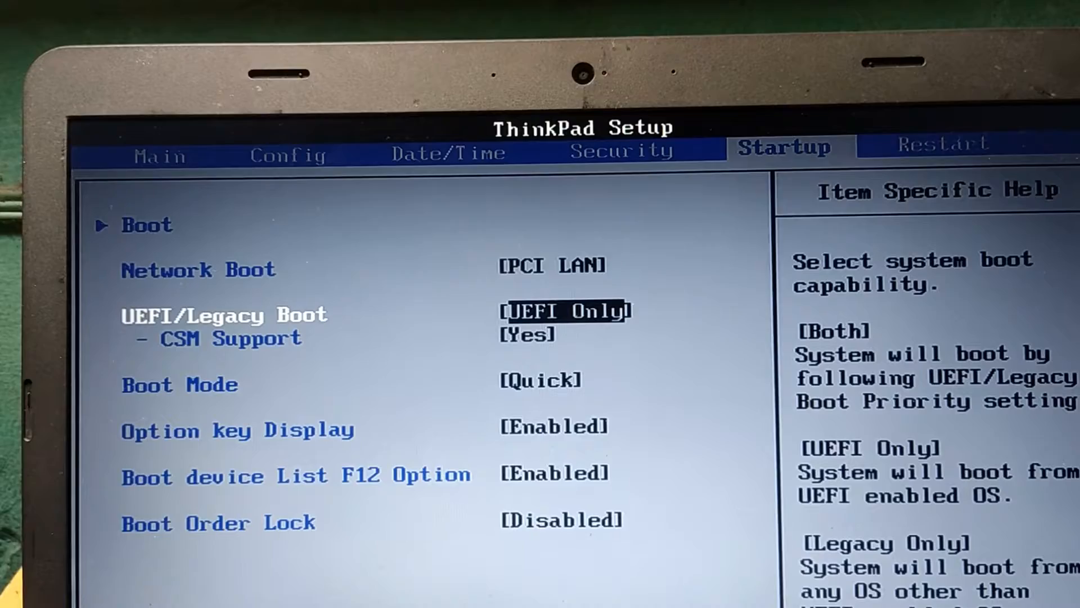
# Step: Set UEFI/Legacy Boot to Legacy Only instead of UEFI Only
pyautogui.click(561, 312)
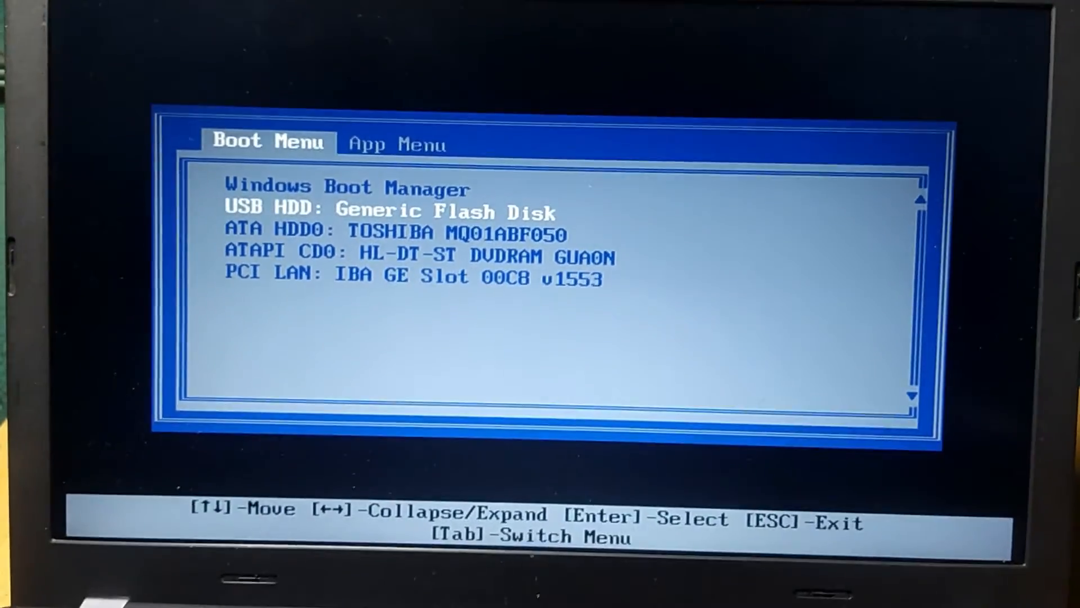
# Step: Boot from USB HDD: Generic Flash Disk into Ventoy's ISO list
pyautogui.press('Enter')
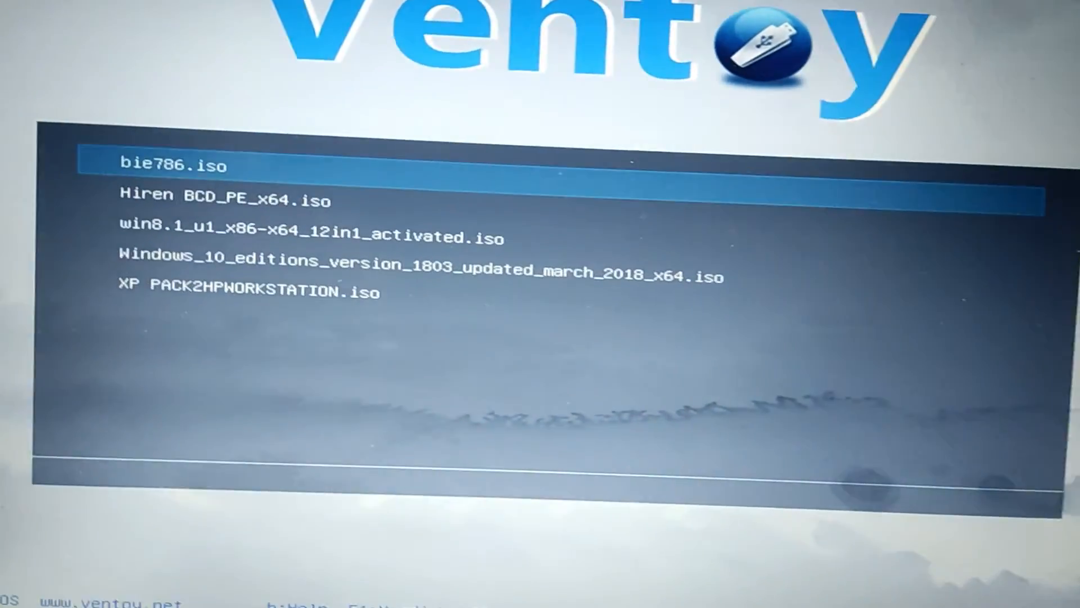
# Step: Highlight the Windows 10 version 1803 x64 ISO in Ventoy to boot it
pyautogui.press('Down')
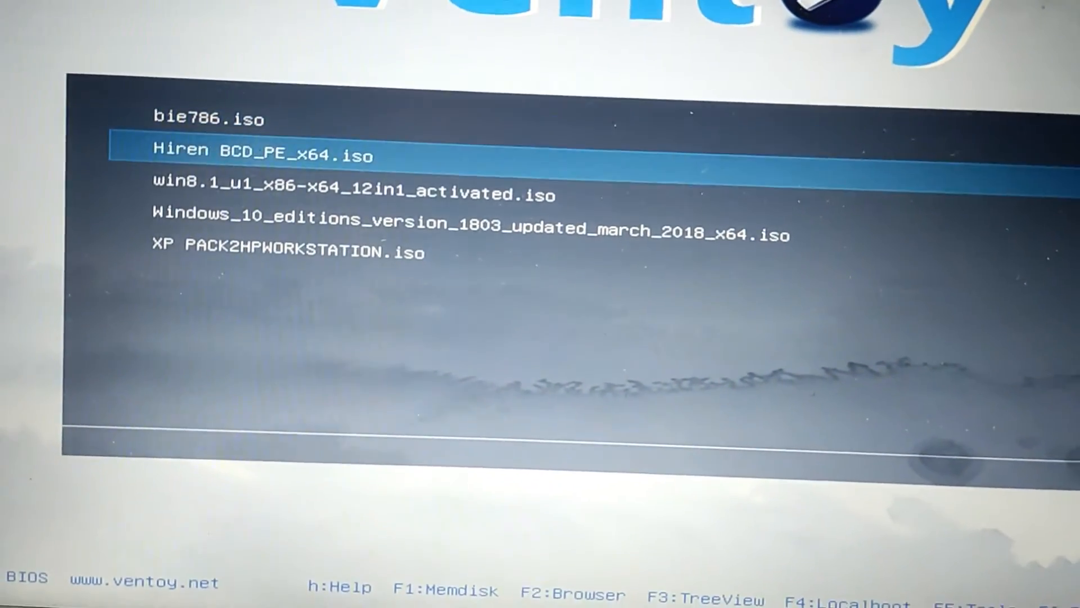
pyautogui.press('Down')
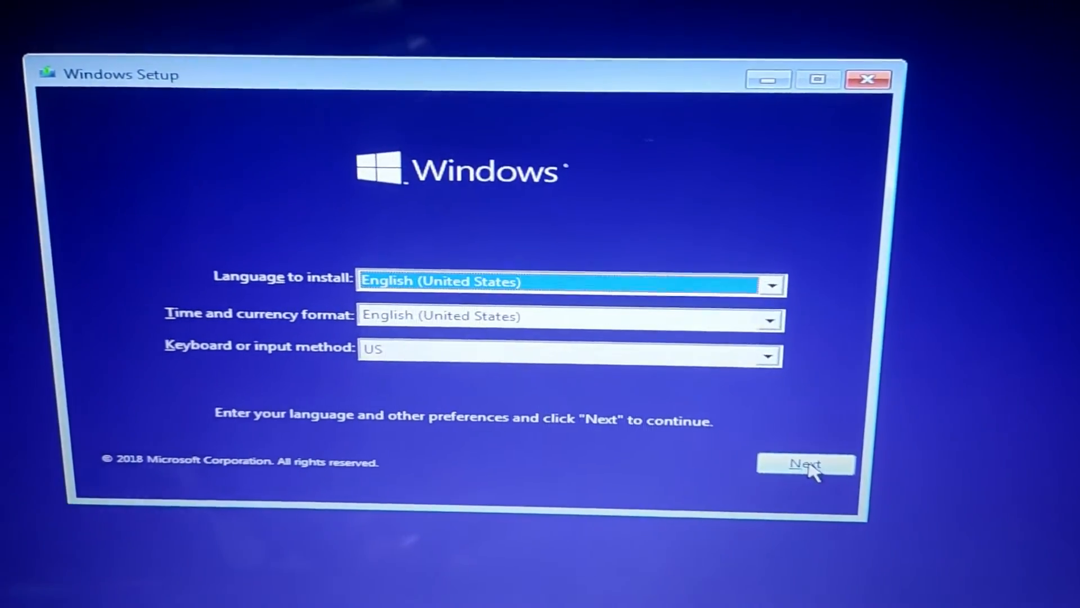
# Step: Keep English (United States) language and US keyboard, then start Install now
pyautogui.click(804, 462)
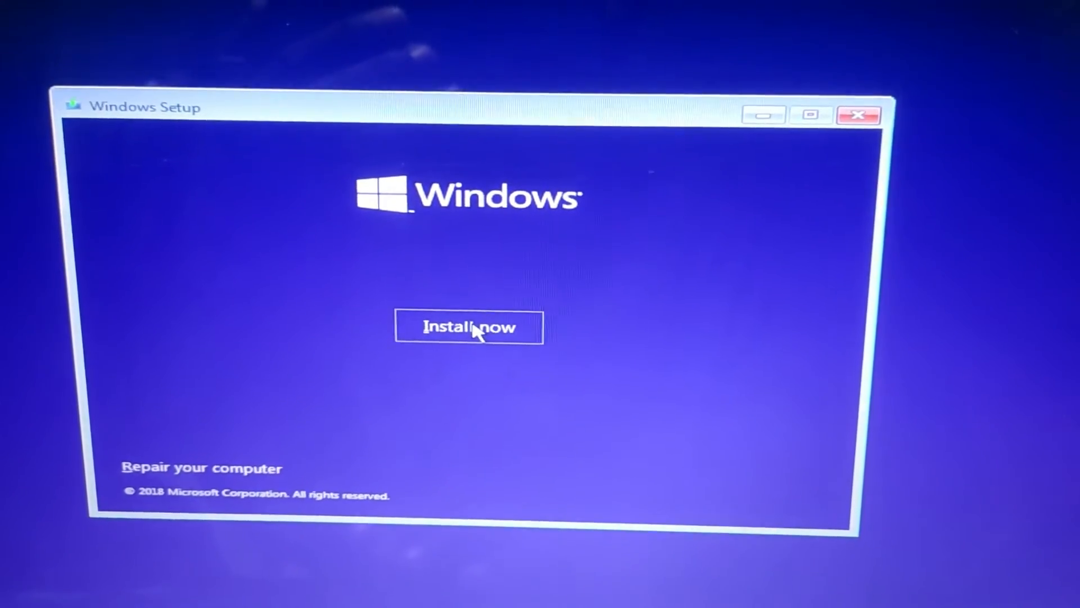
pyautogui.click(469, 326)
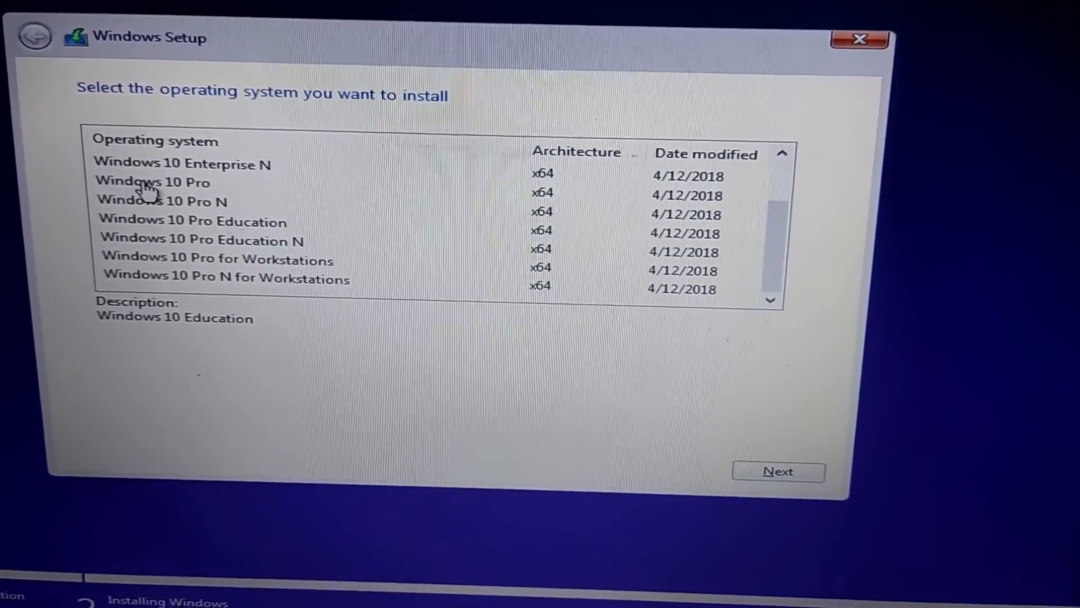
# Step: Choose Windows 10 Pro and accept the license terms to reach the install location choice
pyautogui.click(151, 183)
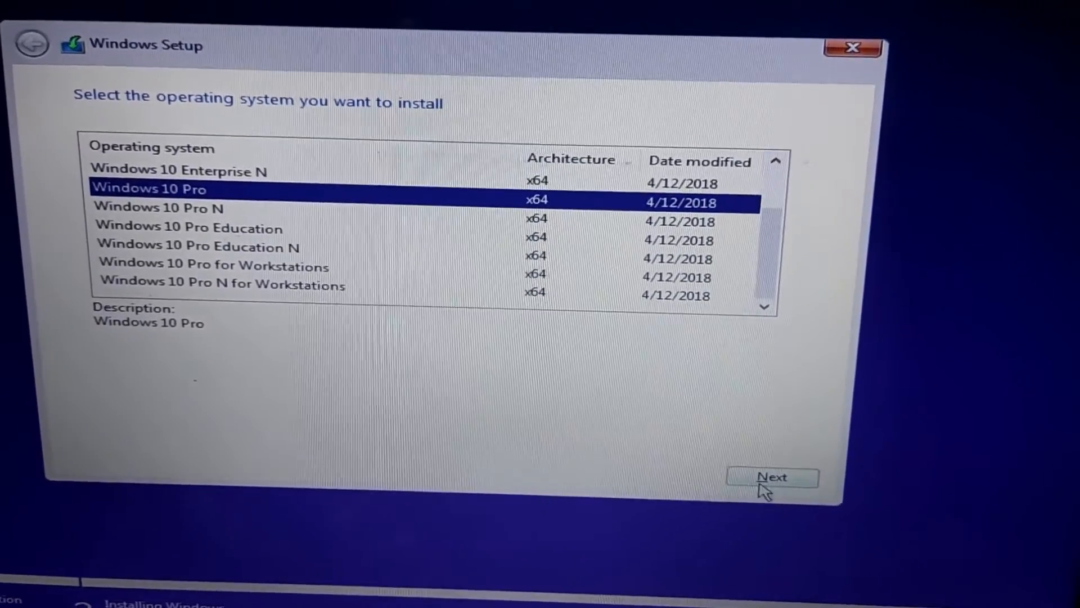
pyautogui.click(772, 478)
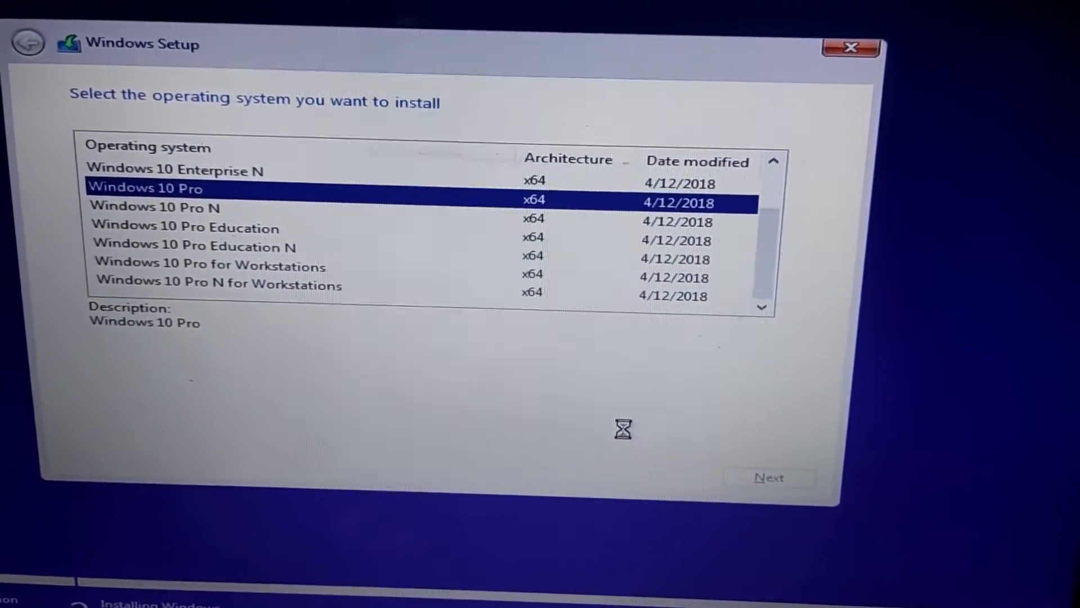
pyautogui.click(770, 478)
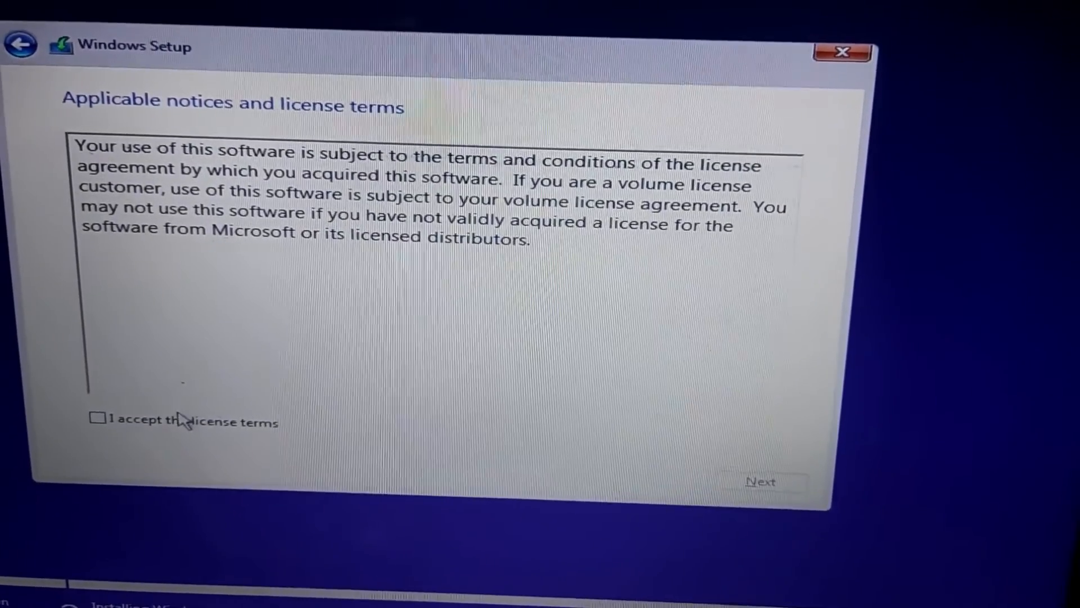
pyautogui.click(95, 419)
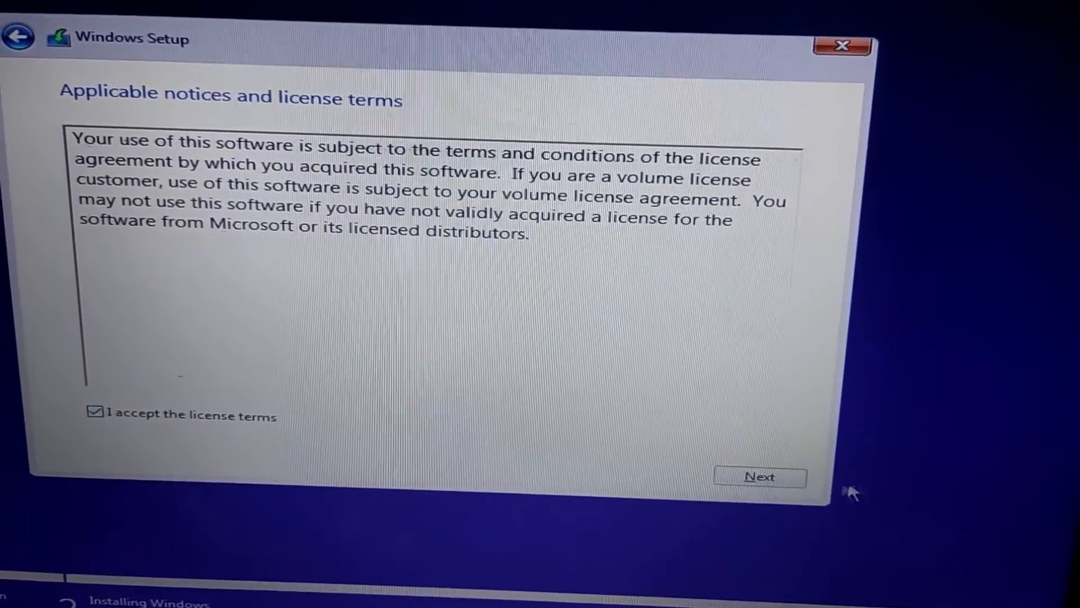
pyautogui.click(759, 477)
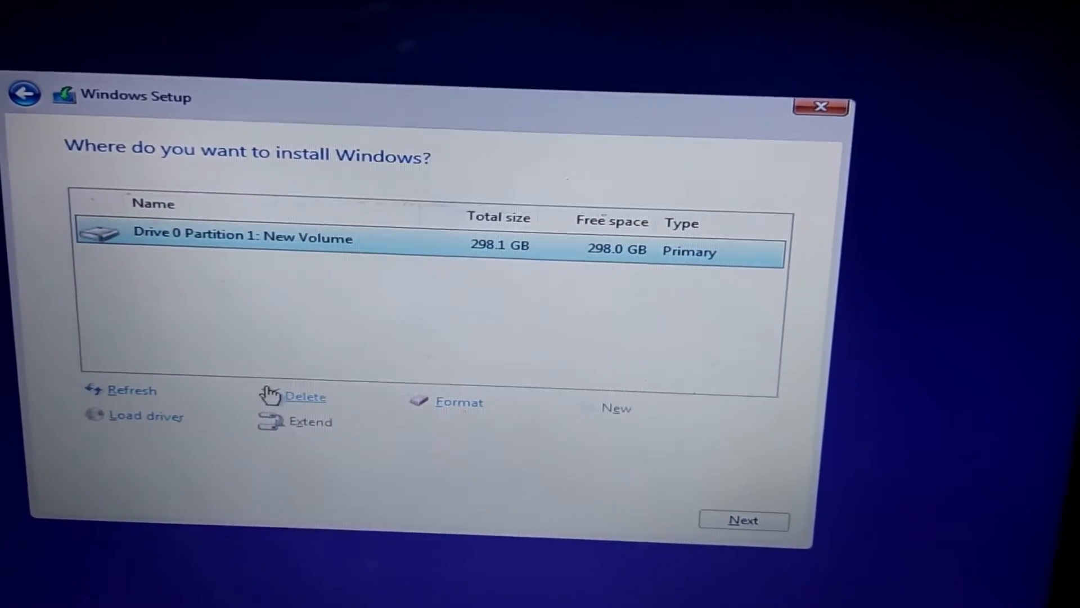
# Step: Delete the old New Volume and create a new partition, letting Windows add System Reserved
pyautogui.click(305, 396)
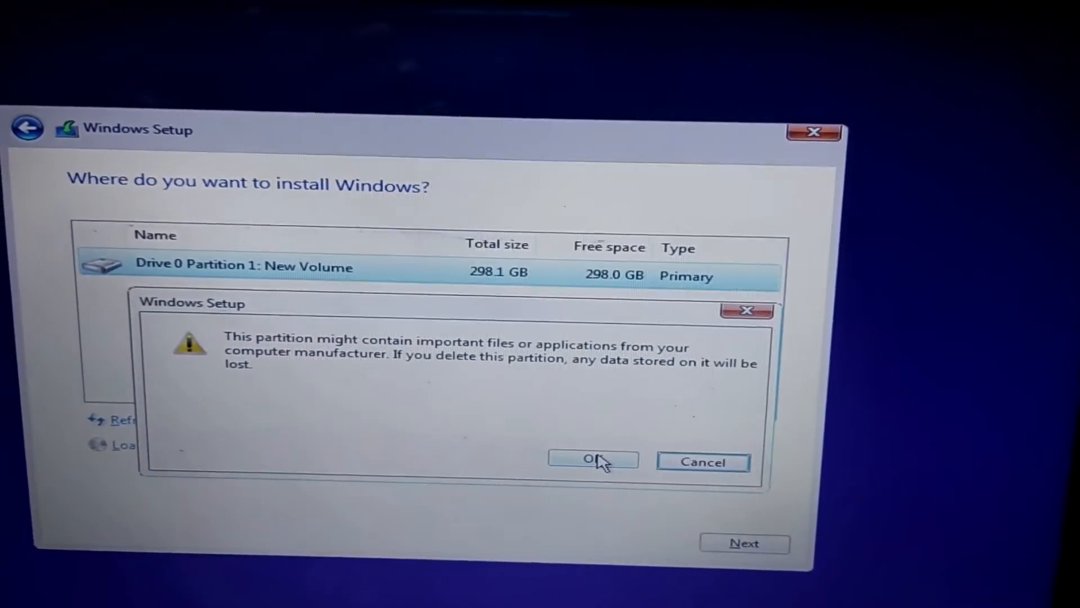
pyautogui.click(593, 462)
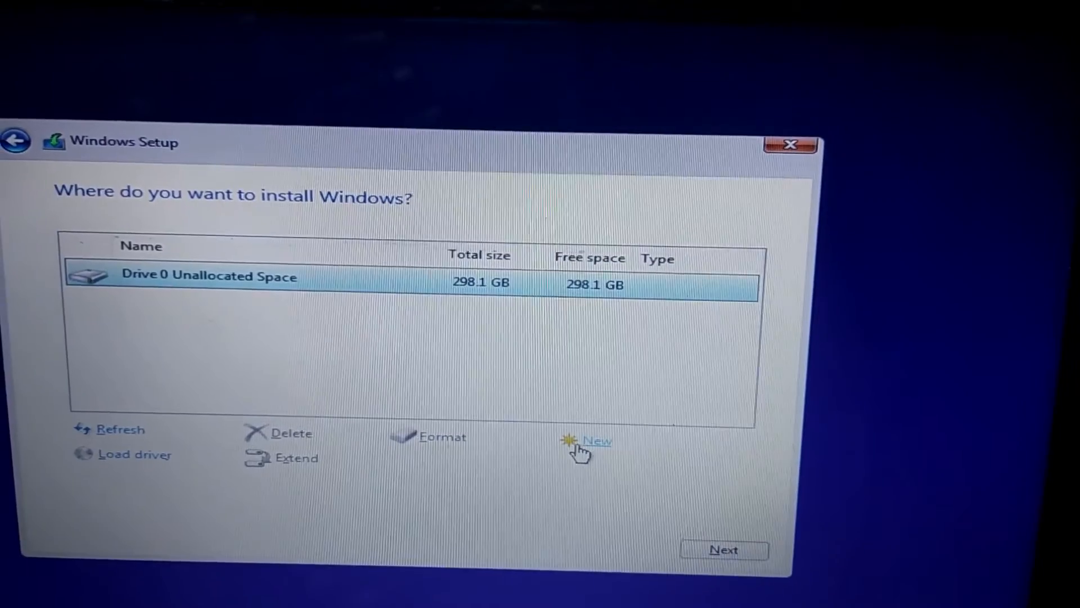
pyautogui.click(596, 440)
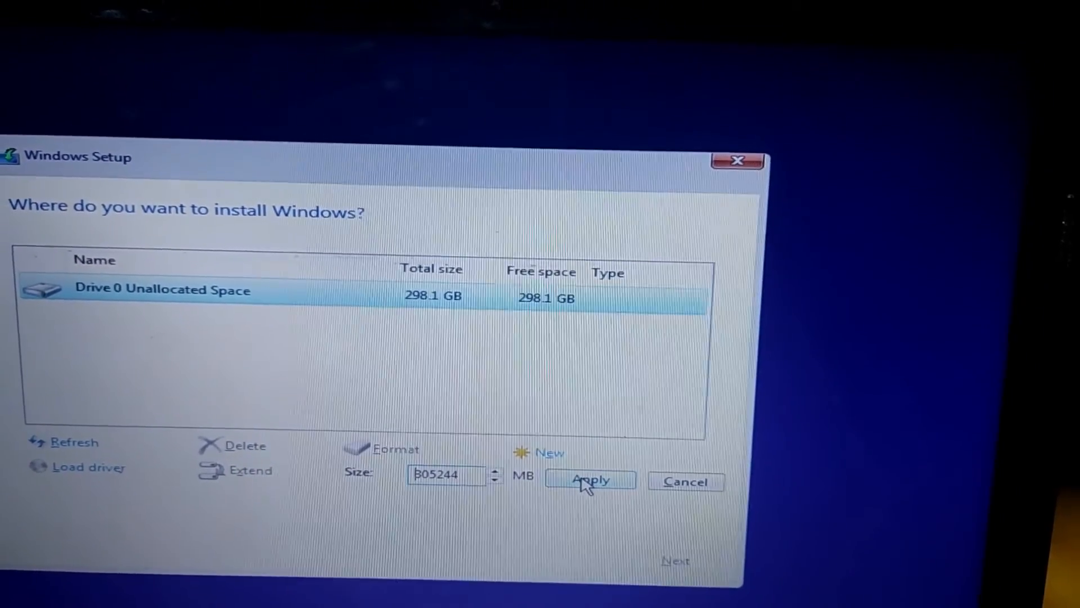
pyautogui.click(590, 479)
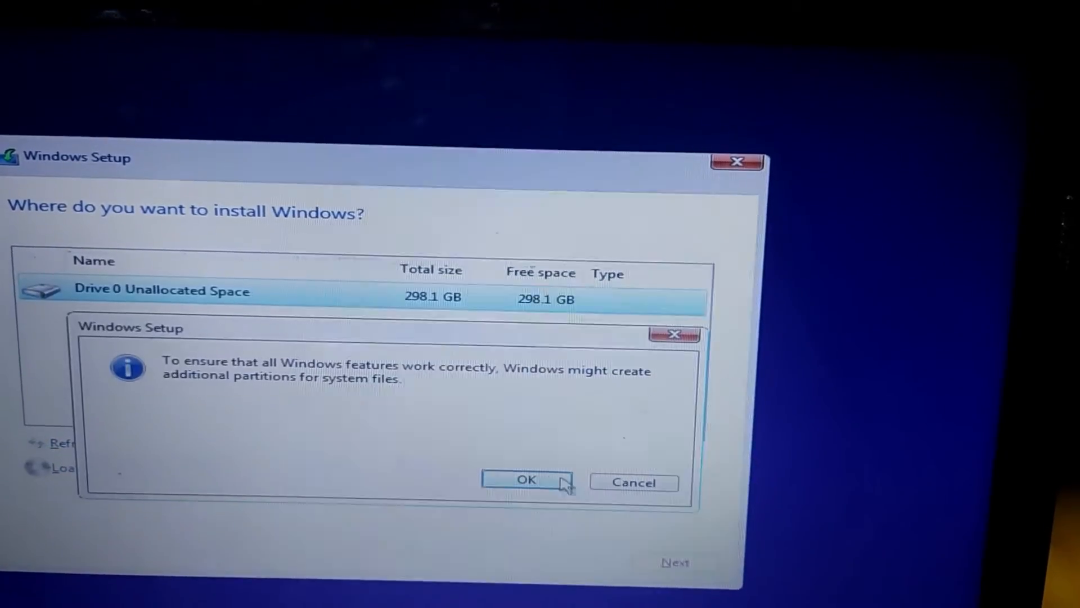
pyautogui.click(526, 481)
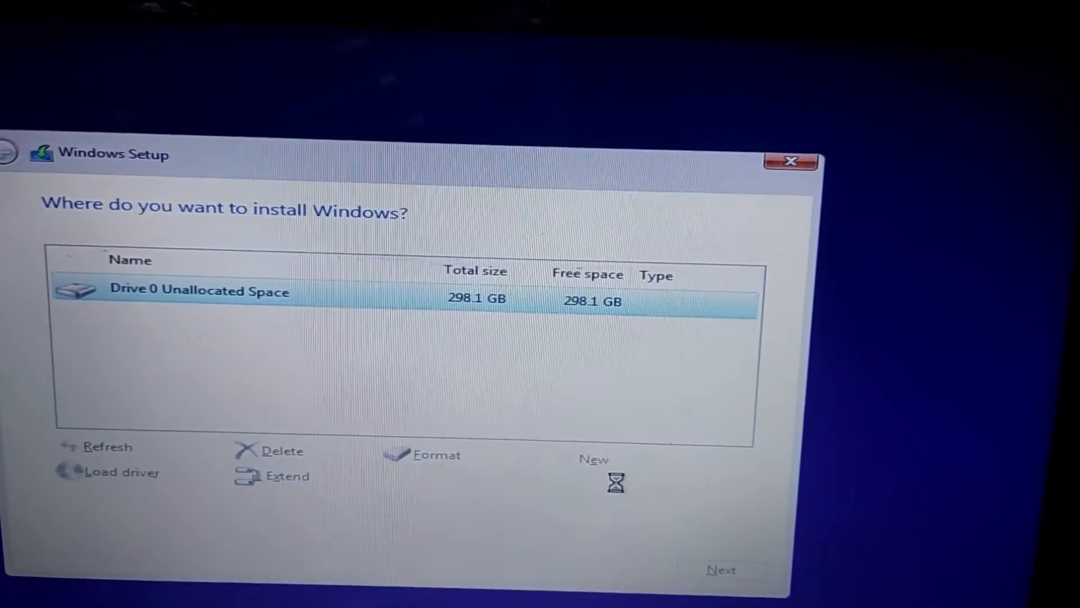
# Step: Install Windows onto the 297.6 GB Drive 0 Partition 2
pyautogui.click(594, 459)
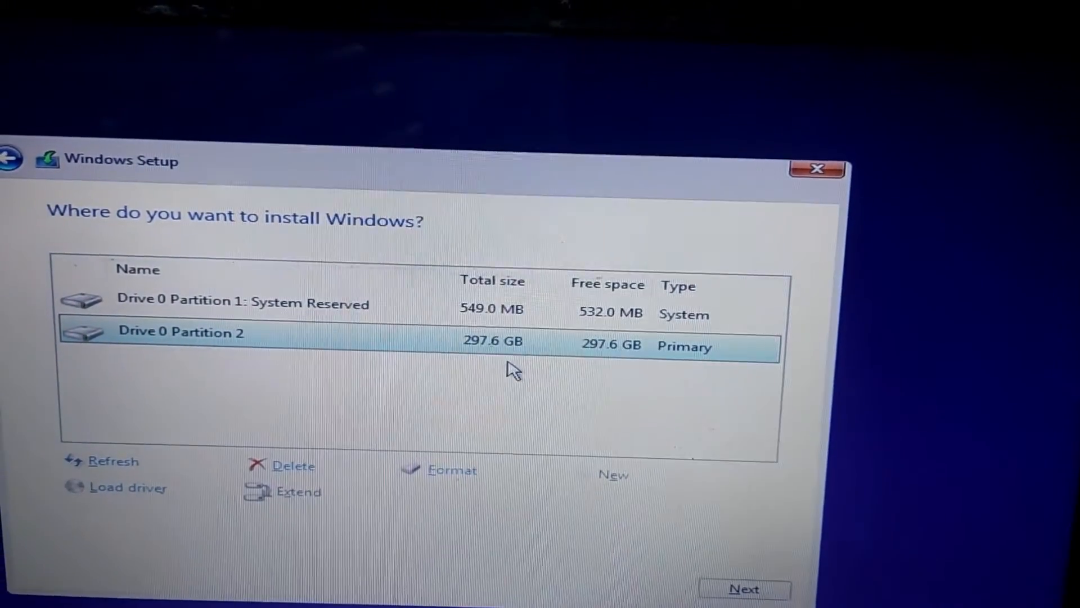
pyautogui.moveTo(458, 348)
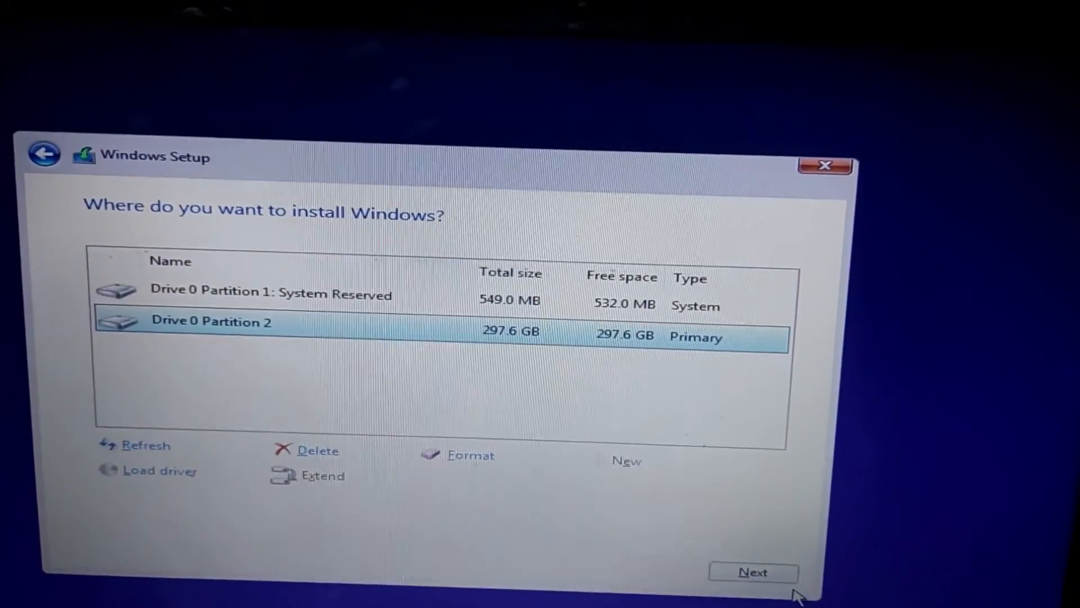
pyautogui.click(753, 571)
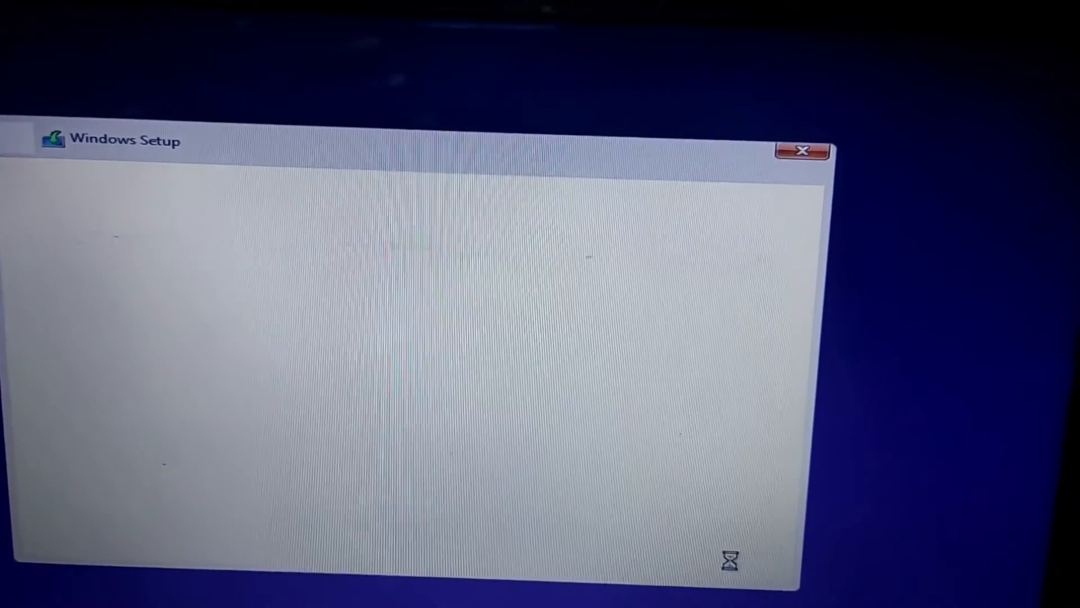